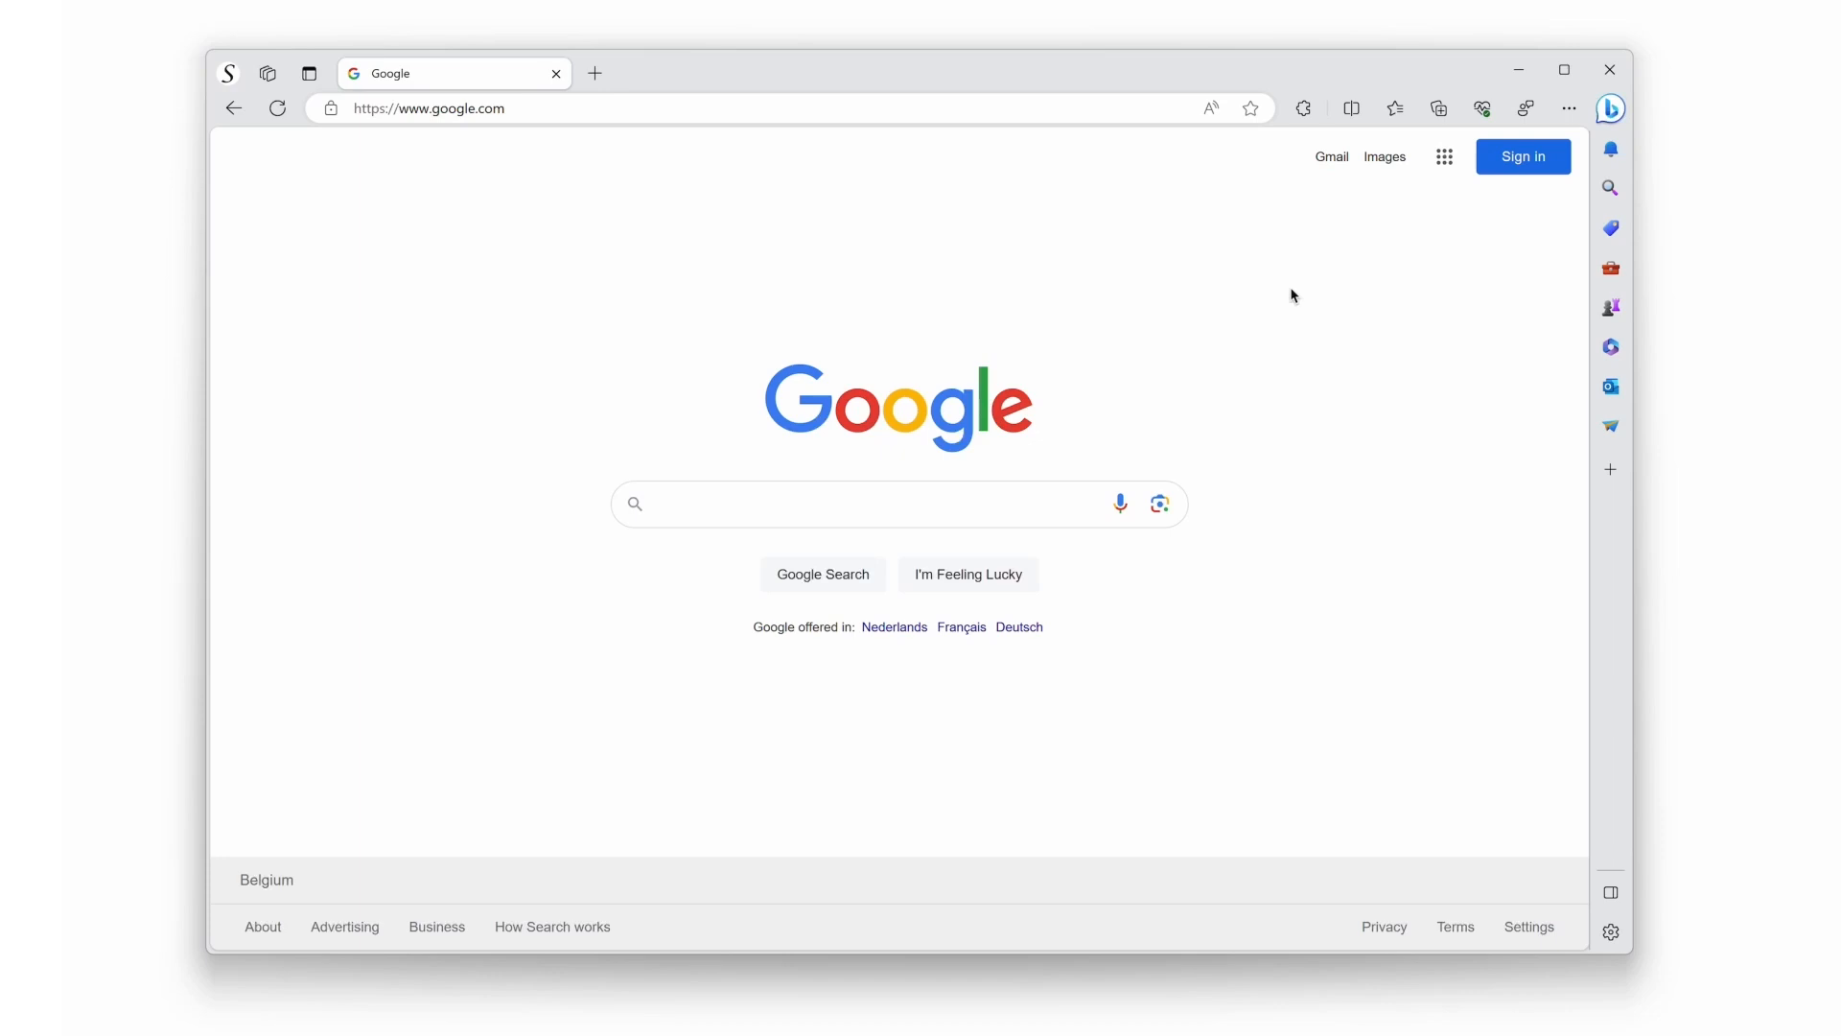
pyautogui.moveTo(1300, 107)
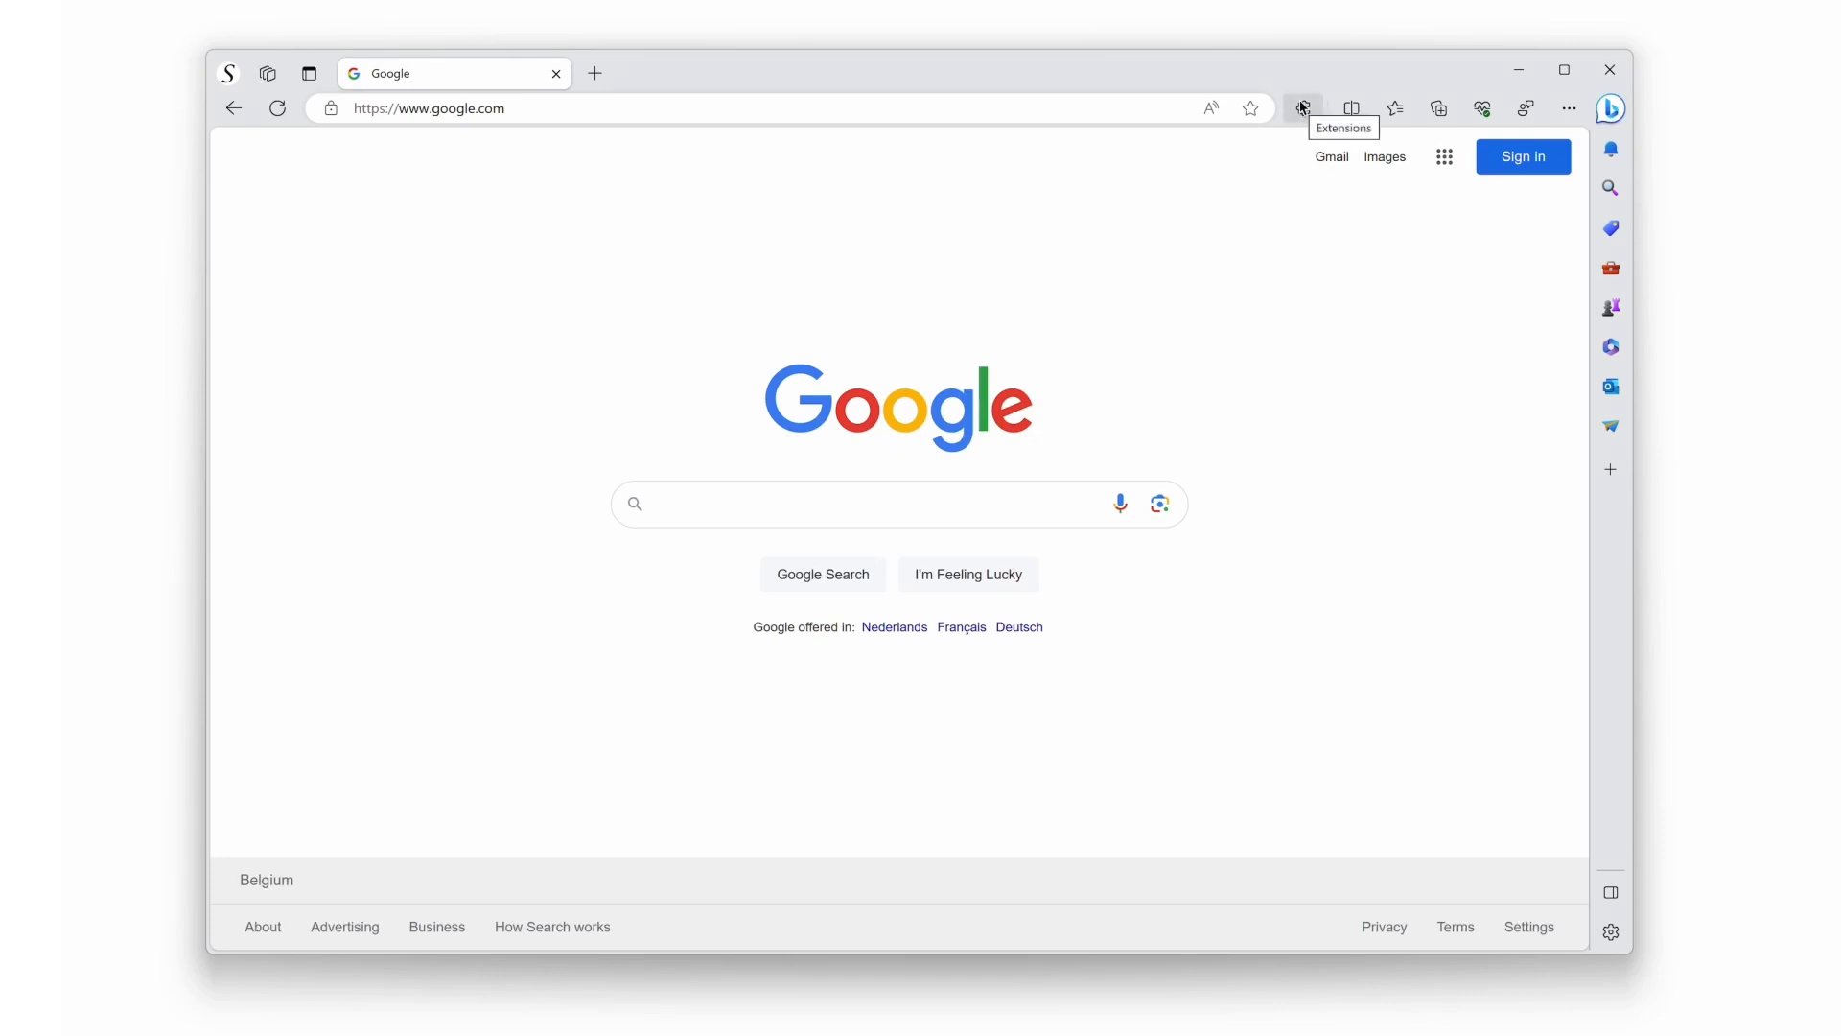
# Show the Extensions menu listing Turn Off the Lights as the only installed extension.
pyautogui.click(1300, 107)
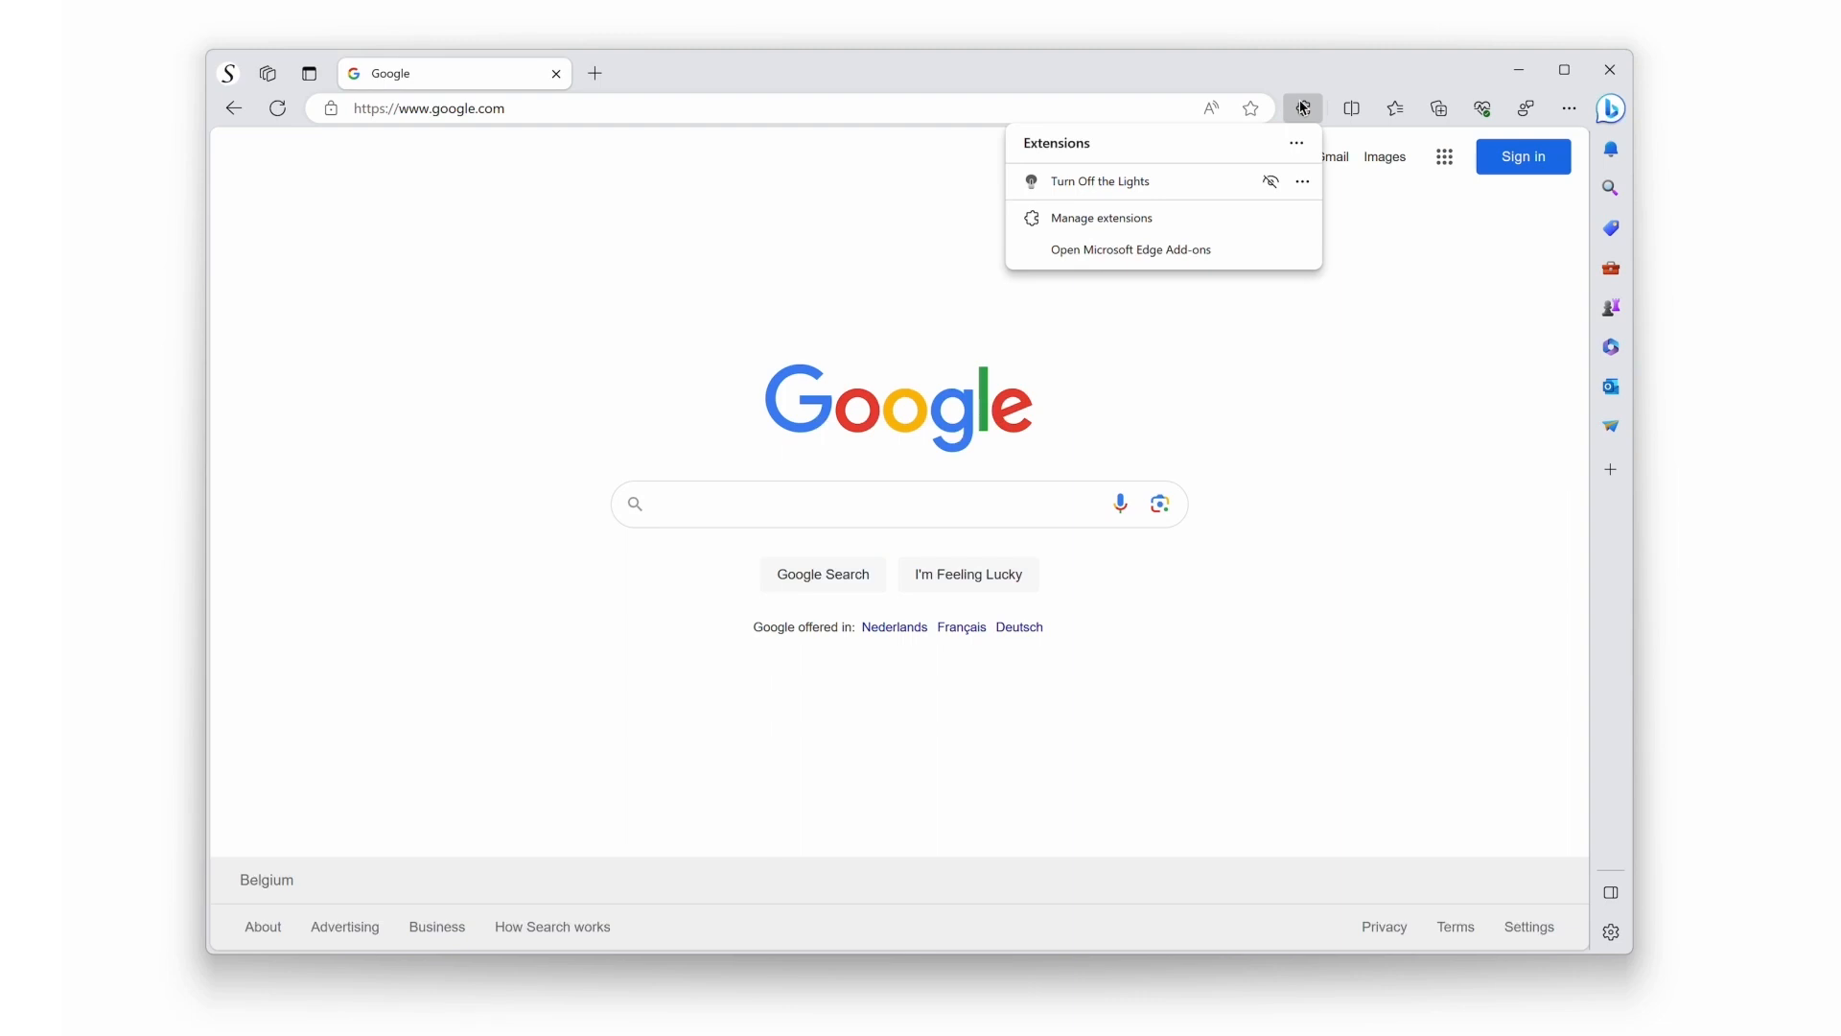
pyautogui.moveTo(1301, 107)
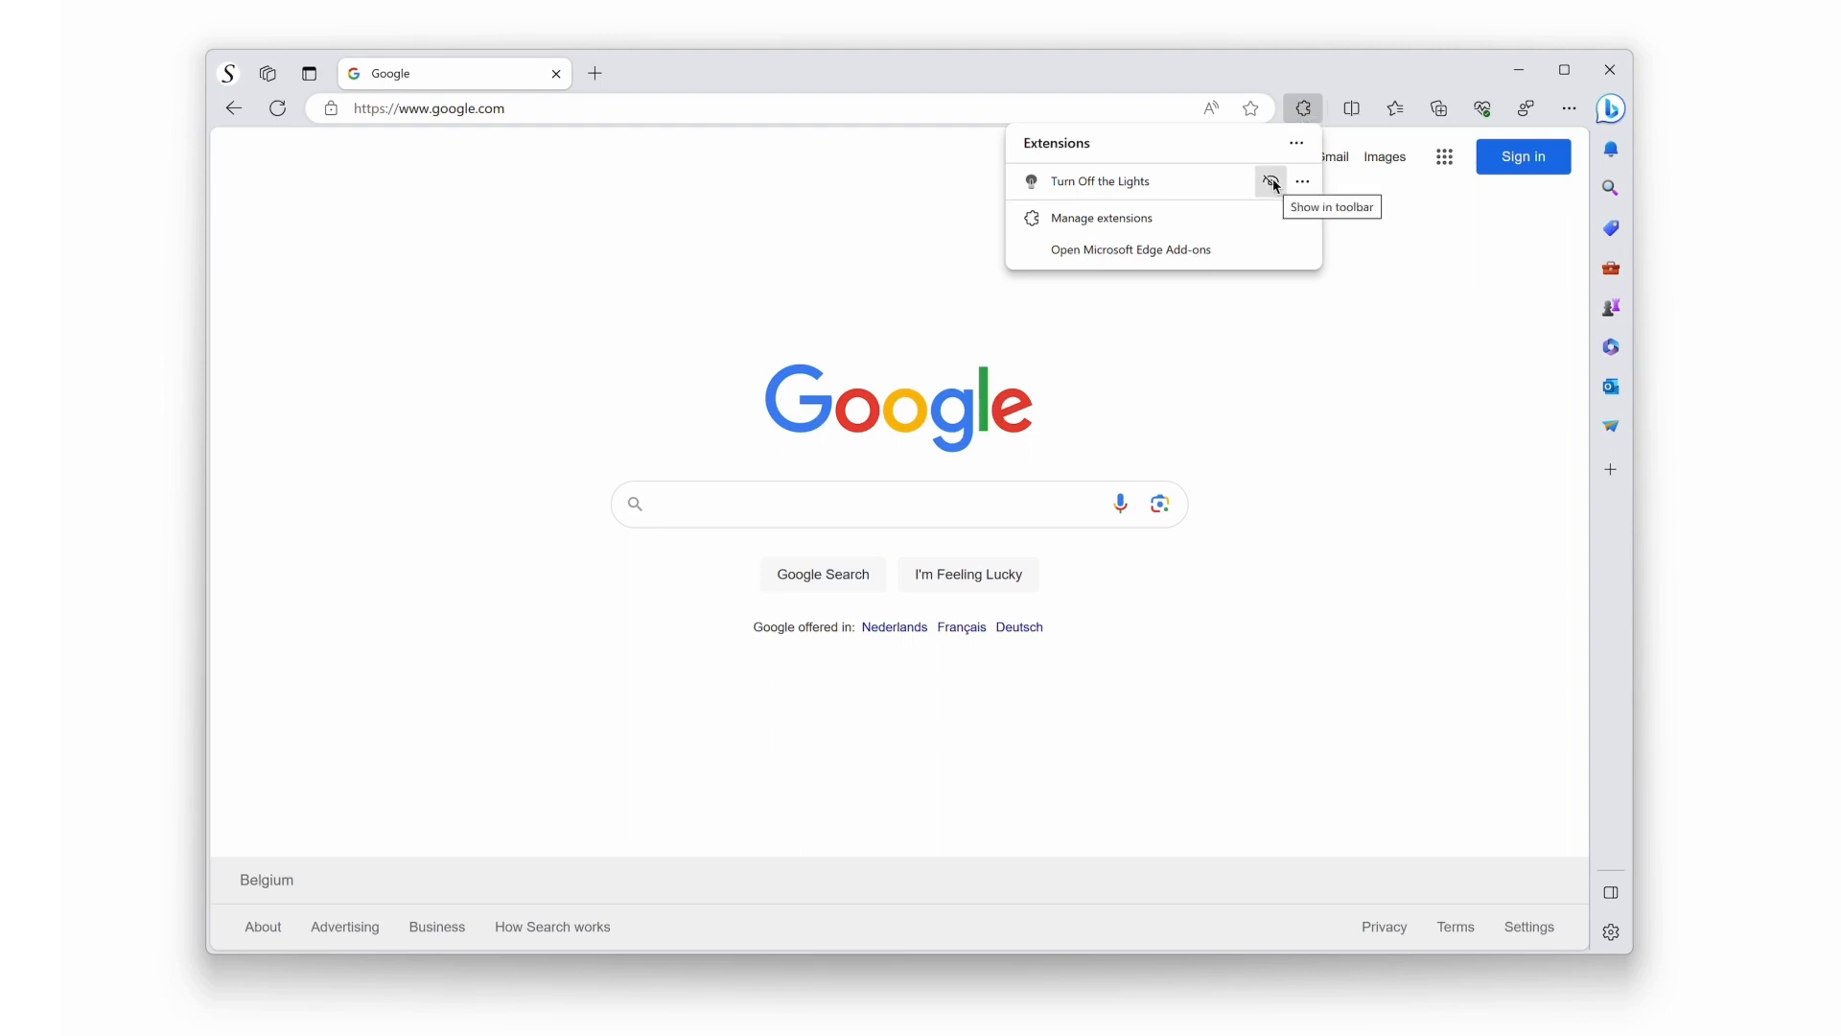
# Pin Turn Off the Lights to the toolbar and use its lamp icon to dim Google.
pyautogui.click(1269, 185)
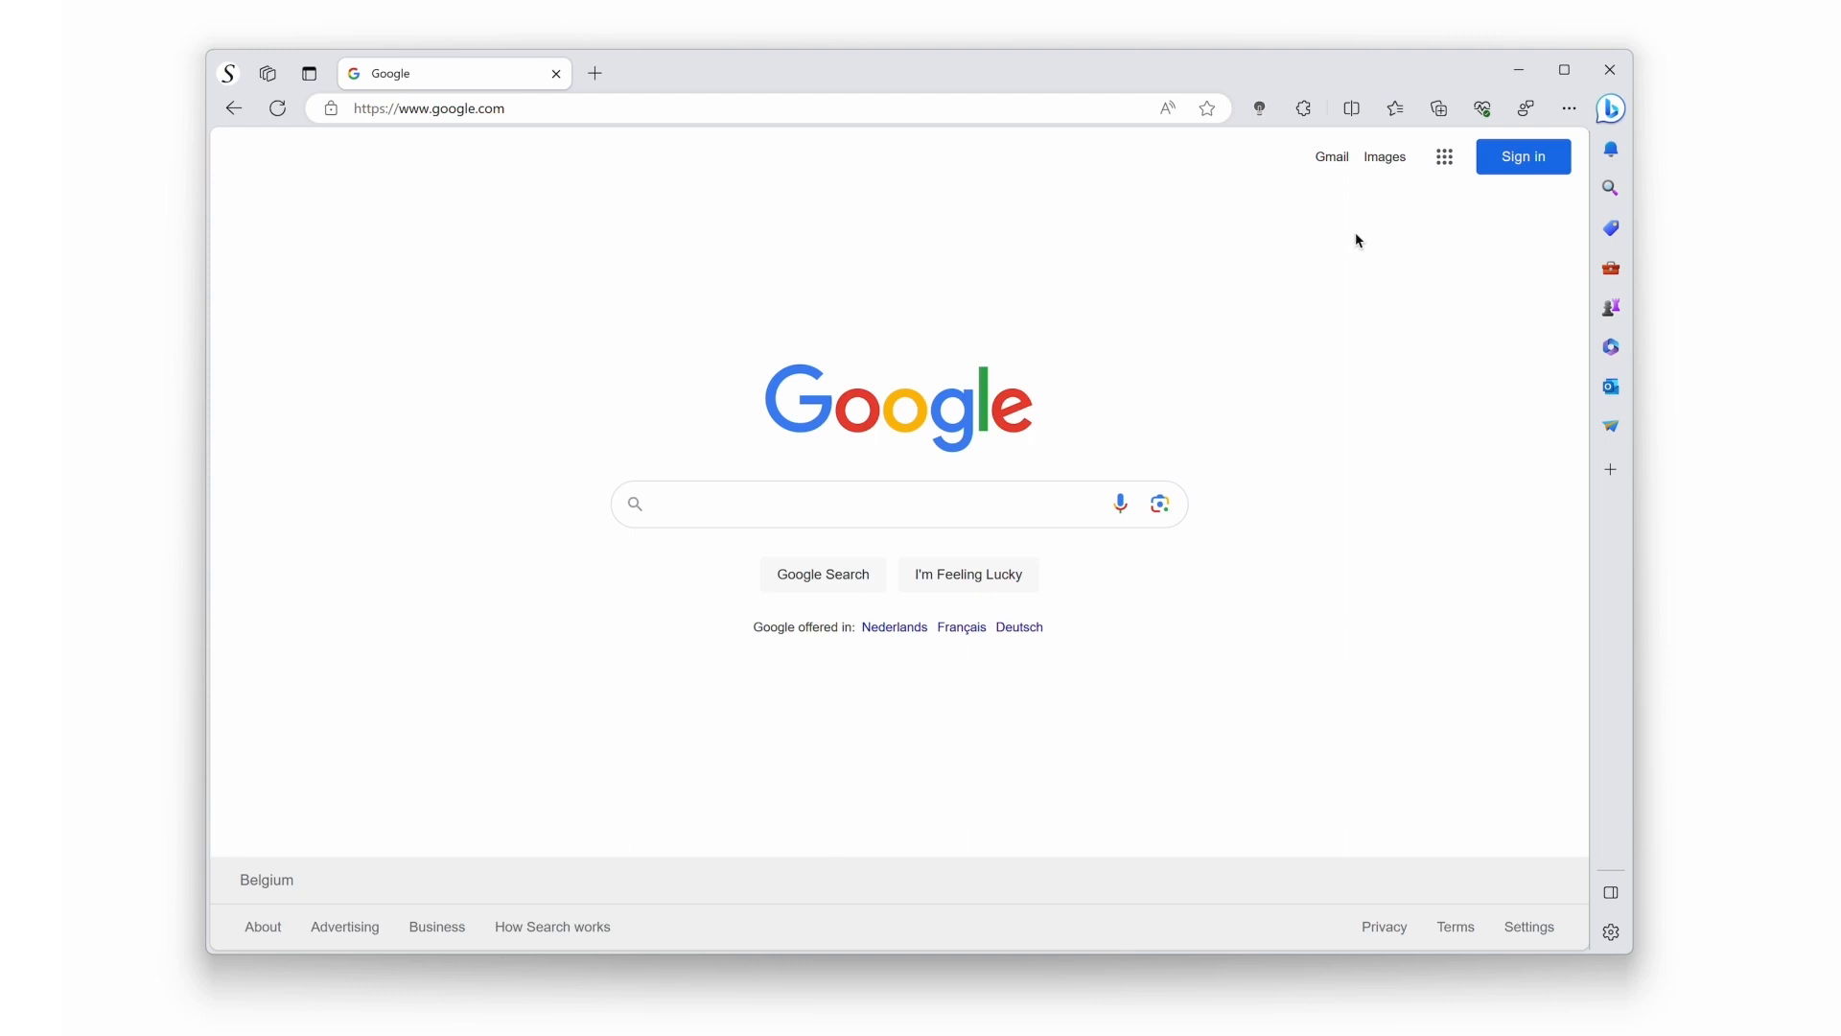
pyautogui.moveTo(1267, 134)
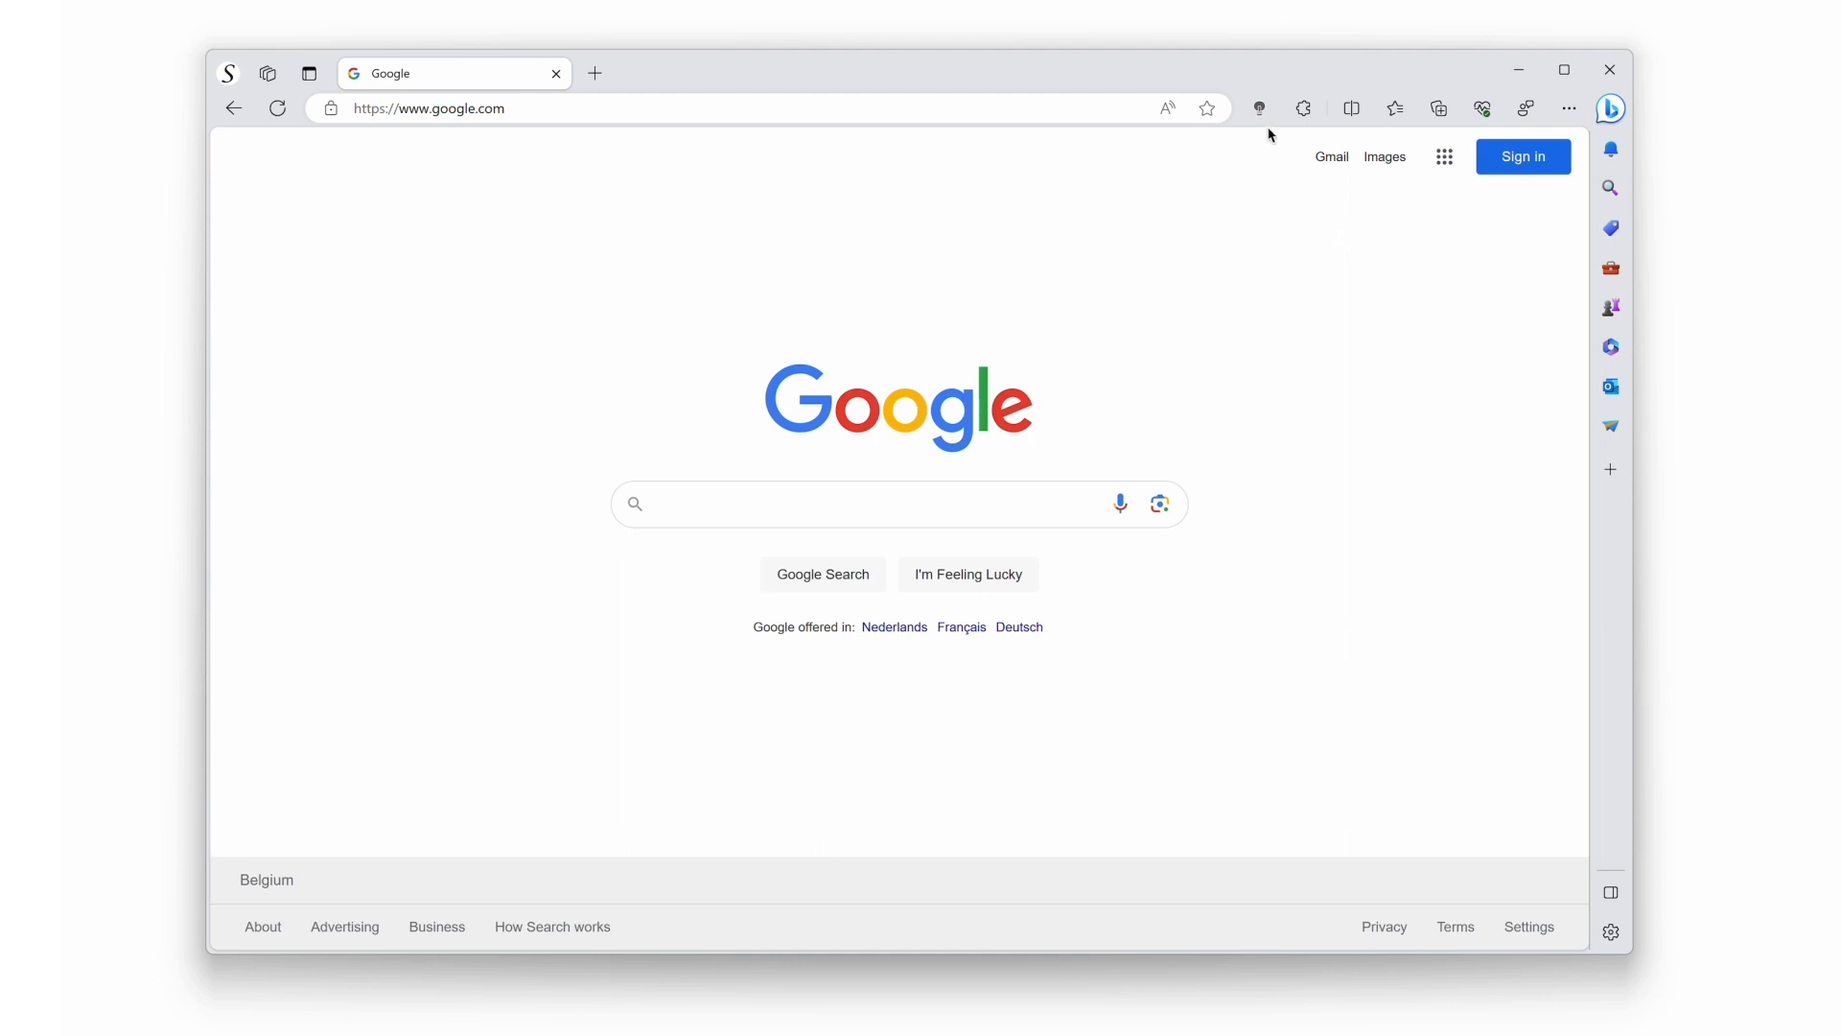
pyautogui.click(1258, 107)
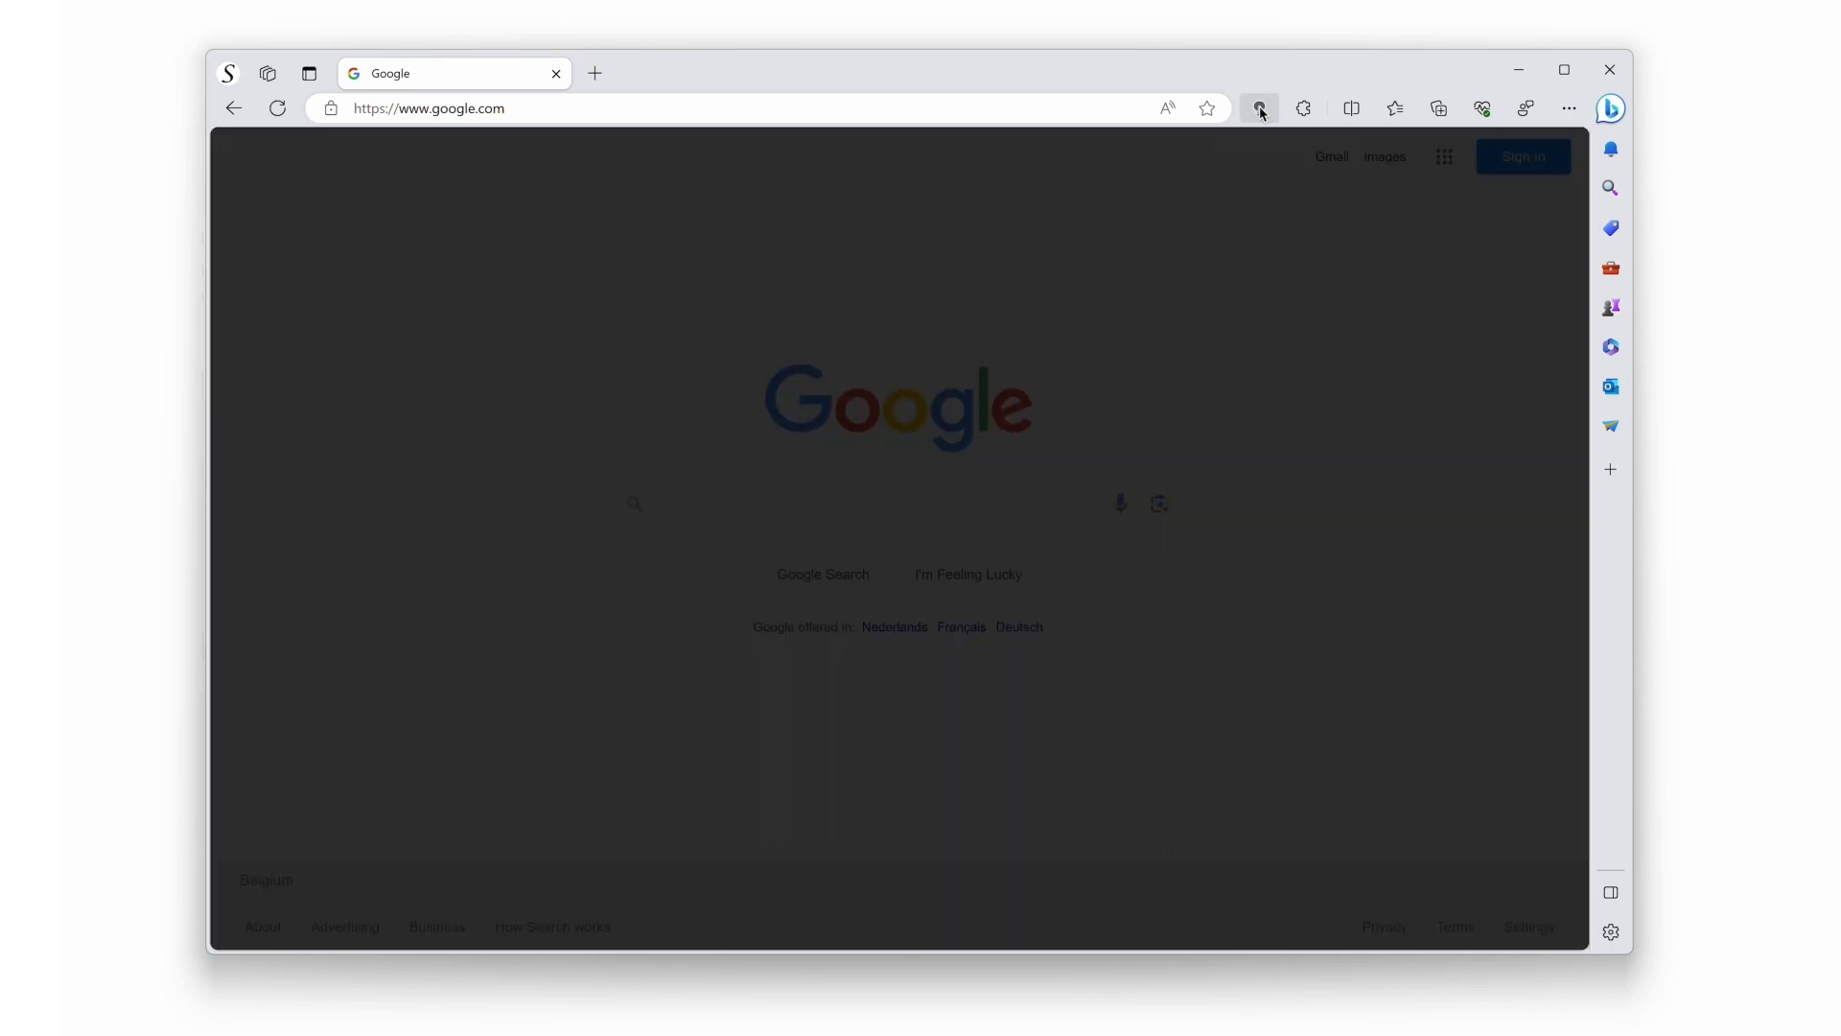